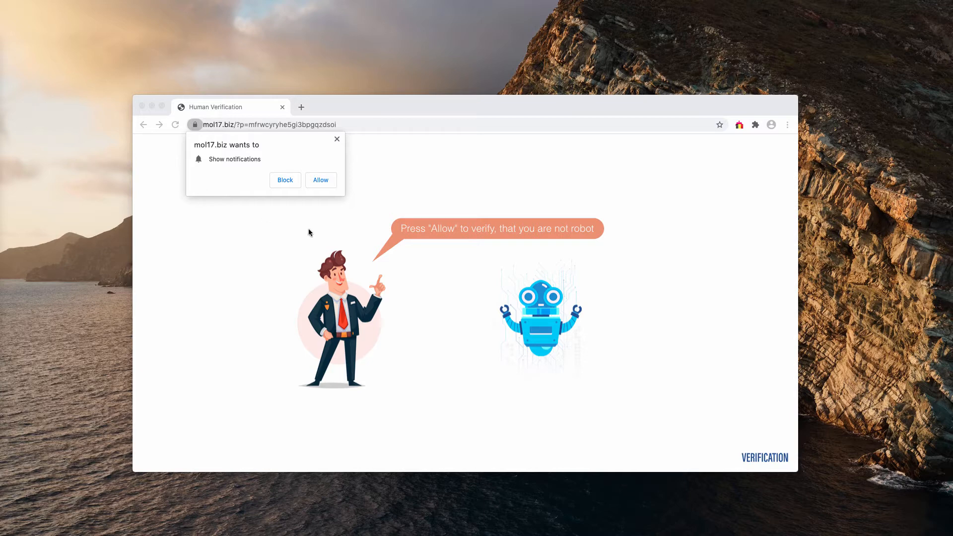
Allow mol17.biz notifications and reach the fake iPhone prize-survey page, then bring up Chrome's menu
click(321, 180)
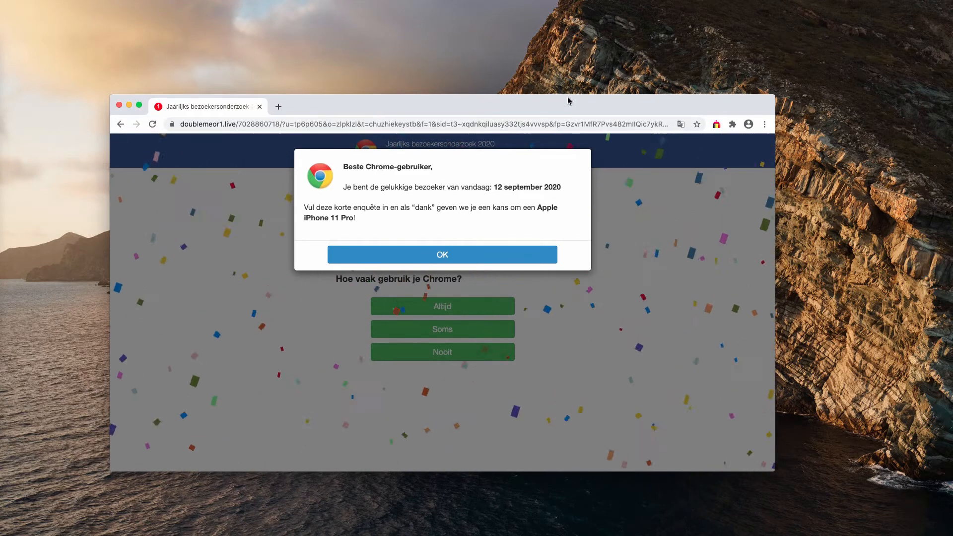
click(764, 124)
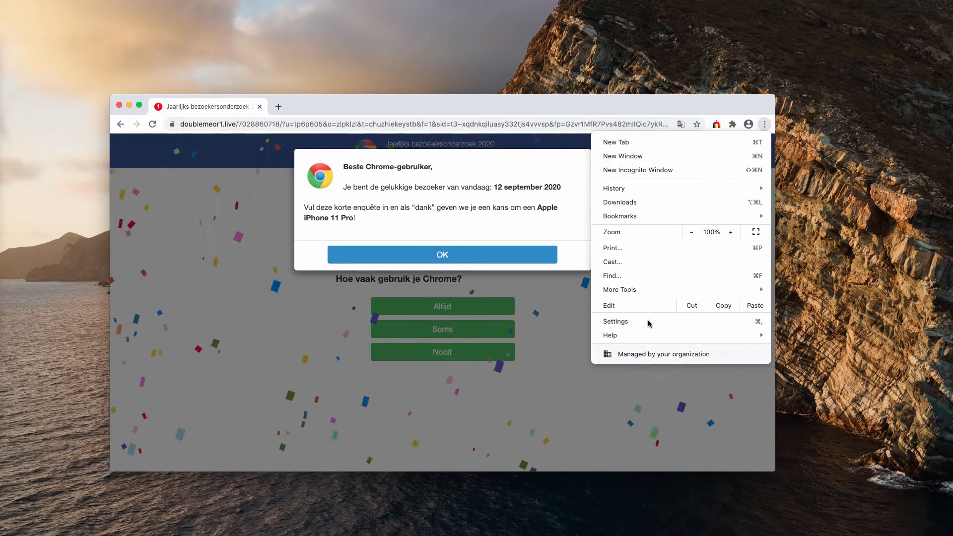
Reach Chrome's notification site settings listing mol17.biz among allowed sites
click(615, 320)
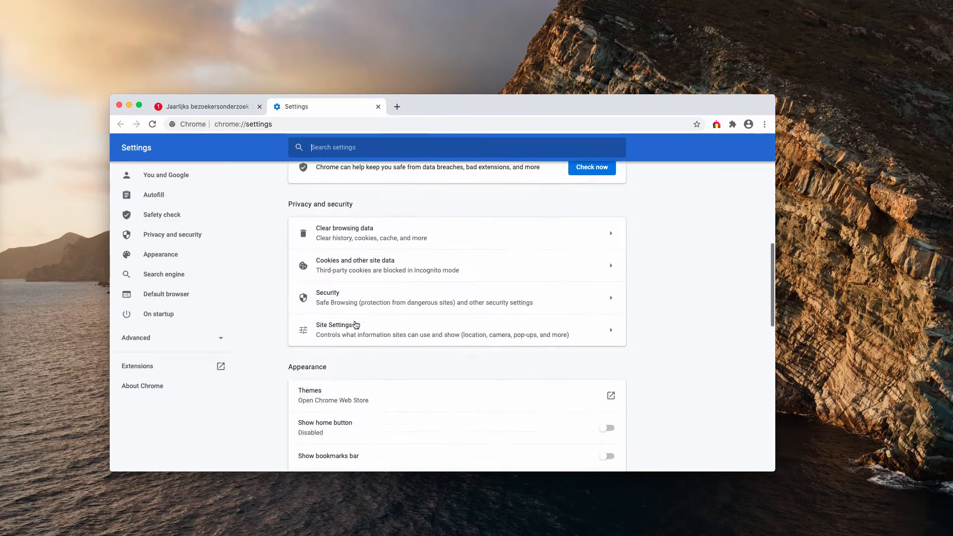
click(337, 324)
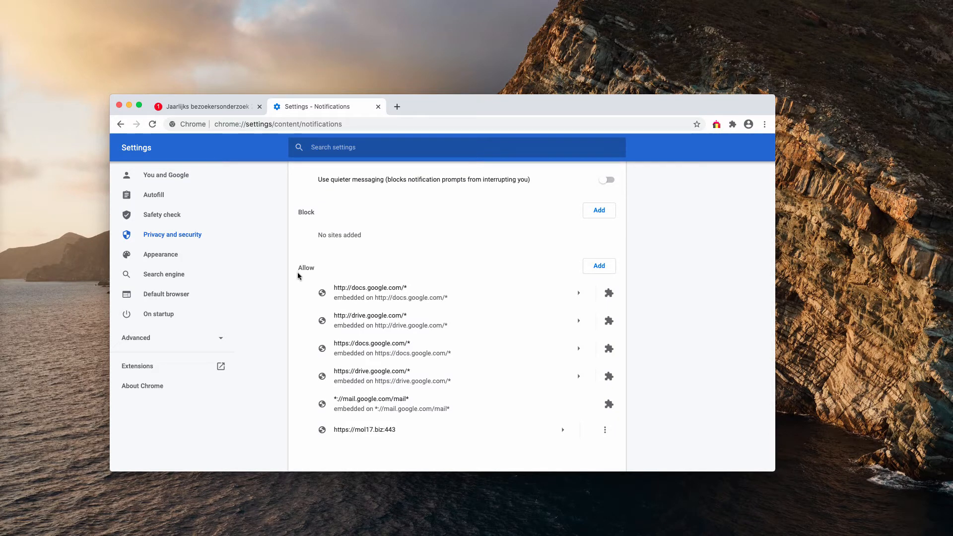
mouse_move(371, 435)
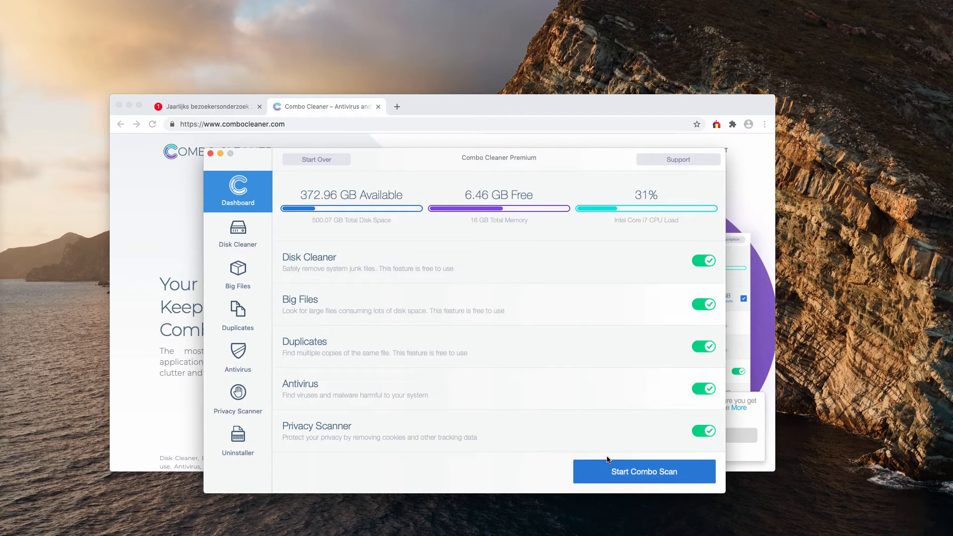
Start a full Combo Scan so the dashboard reports 27 antivirus threats and other results
click(643, 471)
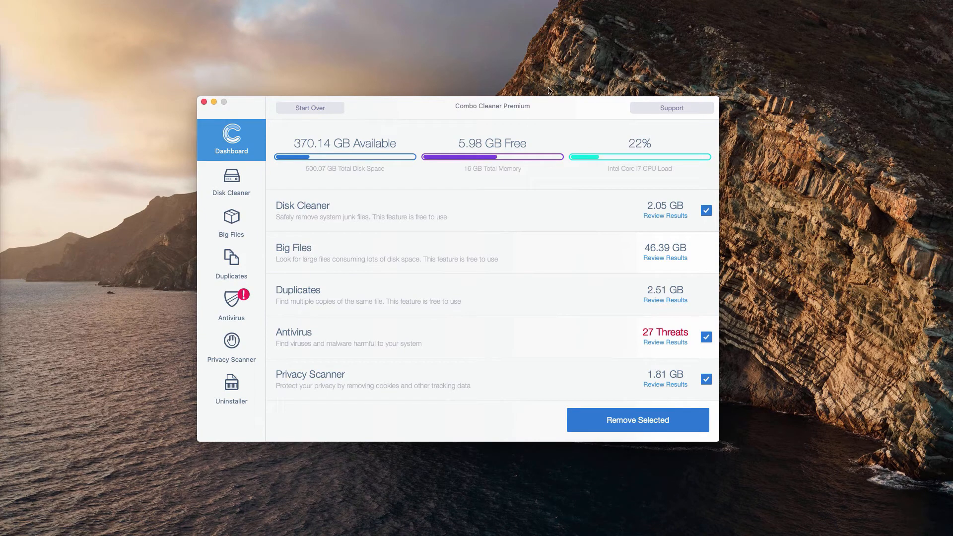
mouse_move(547, 109)
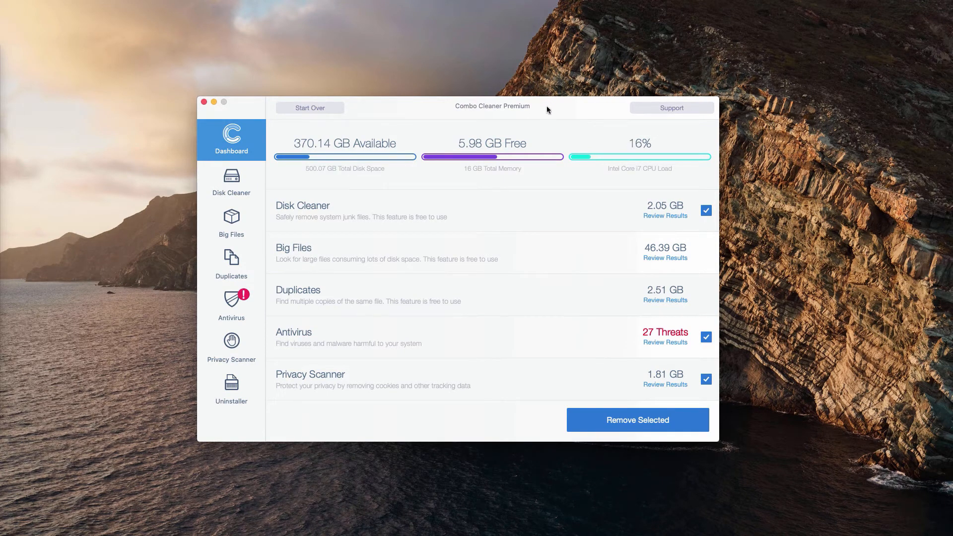
mouse_move(540, 107)
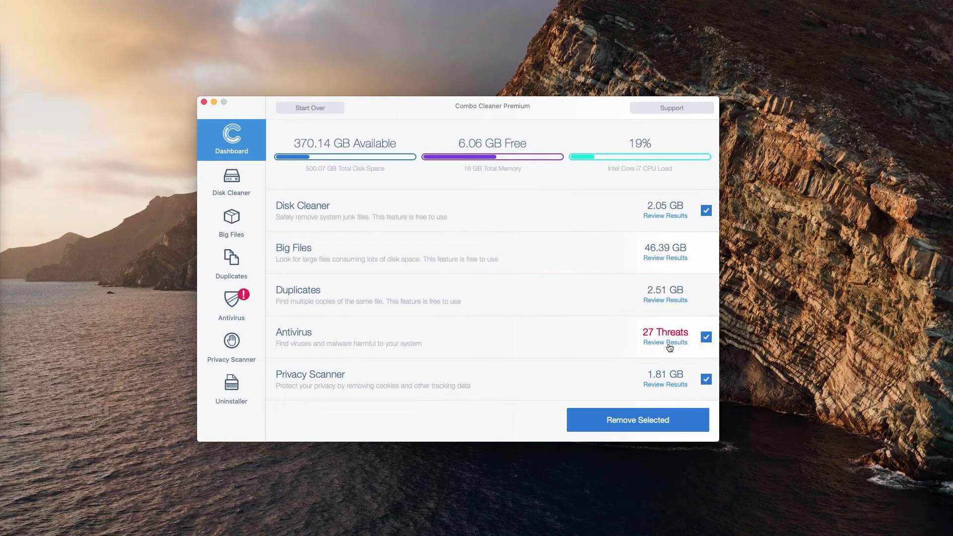
Review Results for the Antivirus row showing 27 threats
click(663, 342)
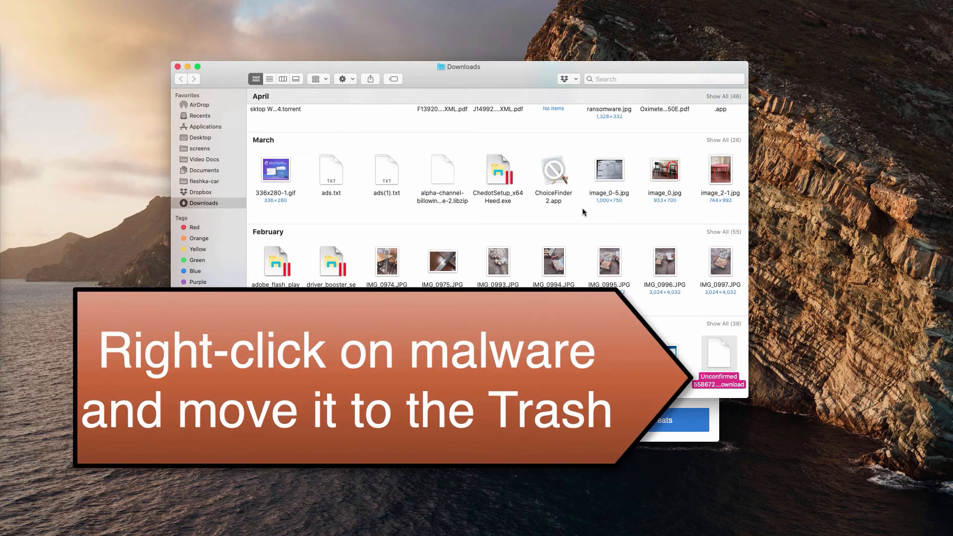
Bring up actions on the suspicious malware file in Downloads to move it to Trash
right_click(717, 361)
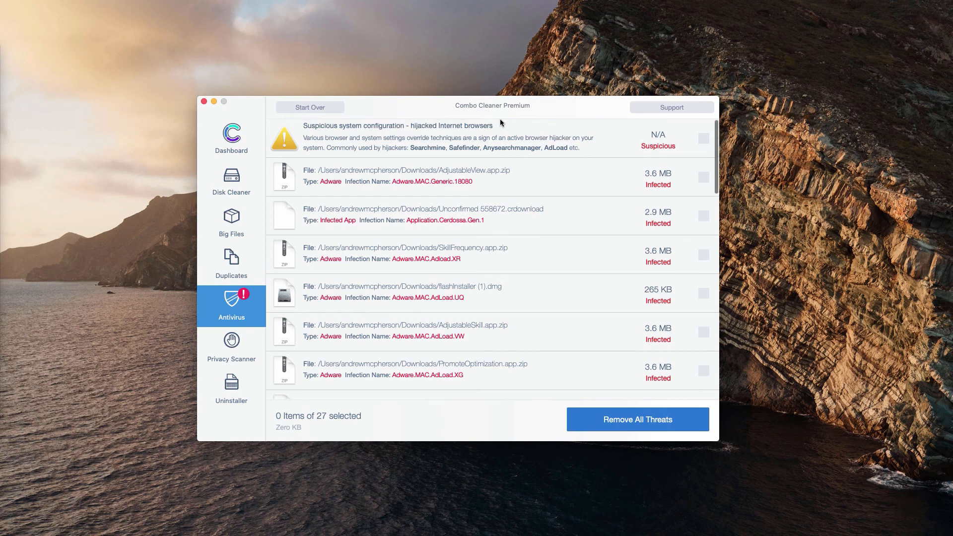
mouse_move(524, 113)
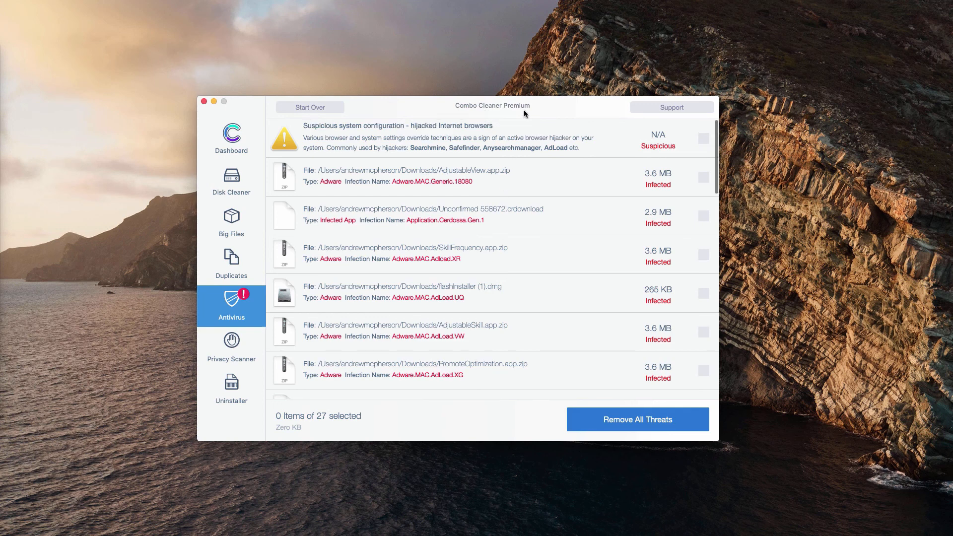